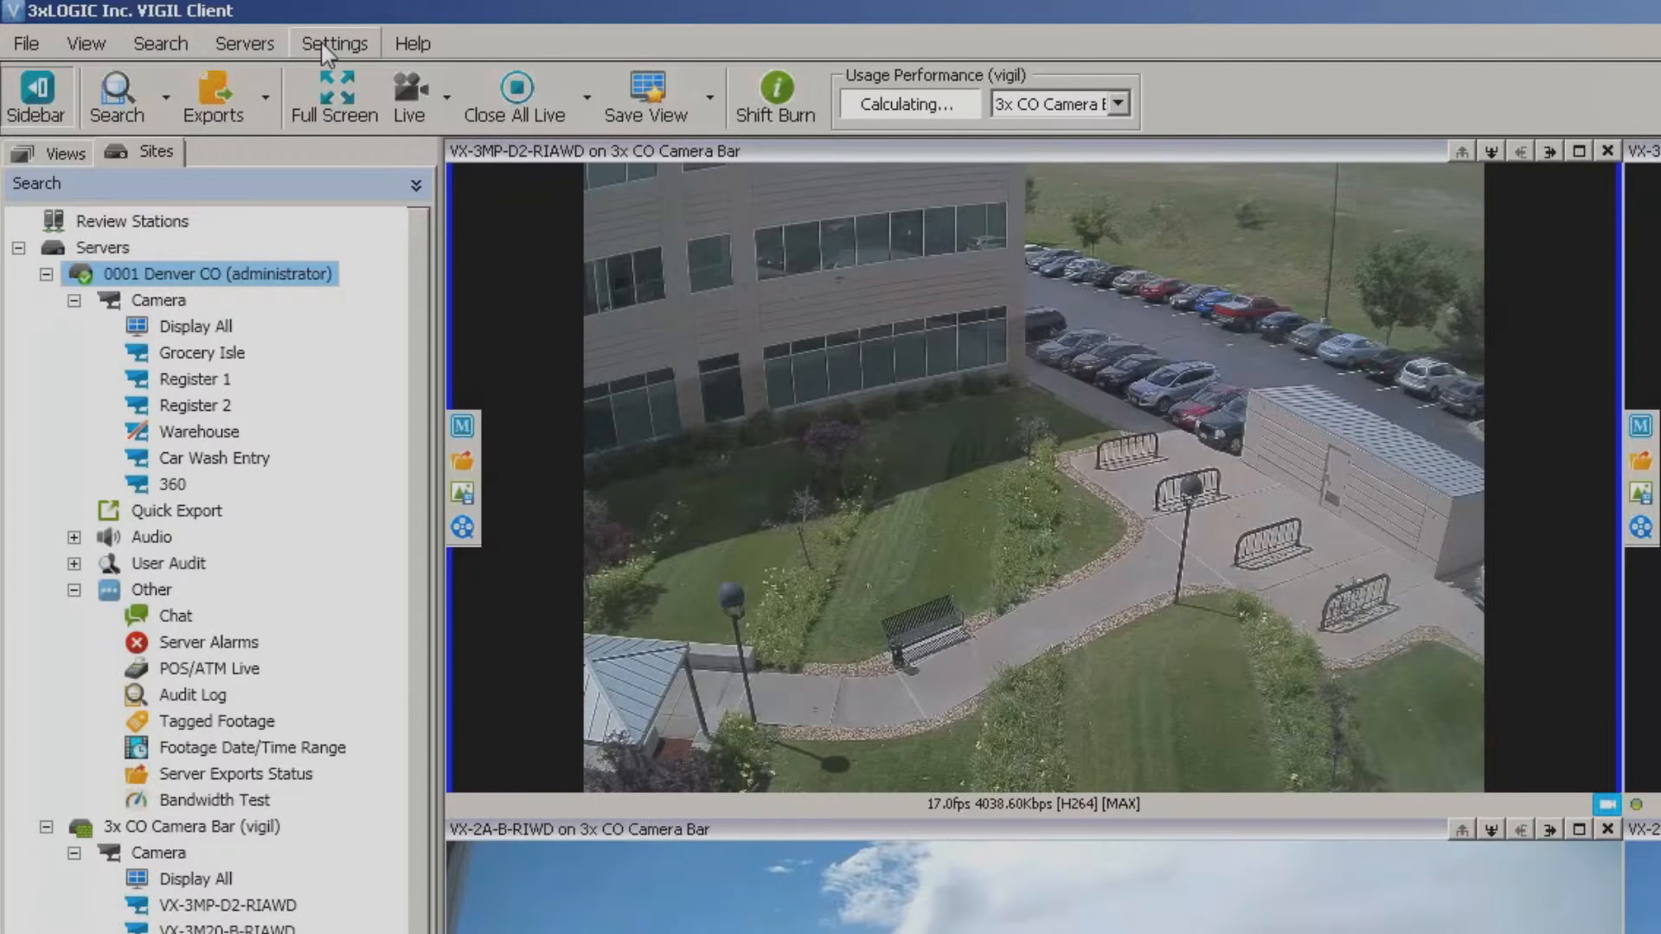
Open the Settings menu to show its Settings, Import and Export options.
{"action": "left_click", "coordinate": [335, 42]}
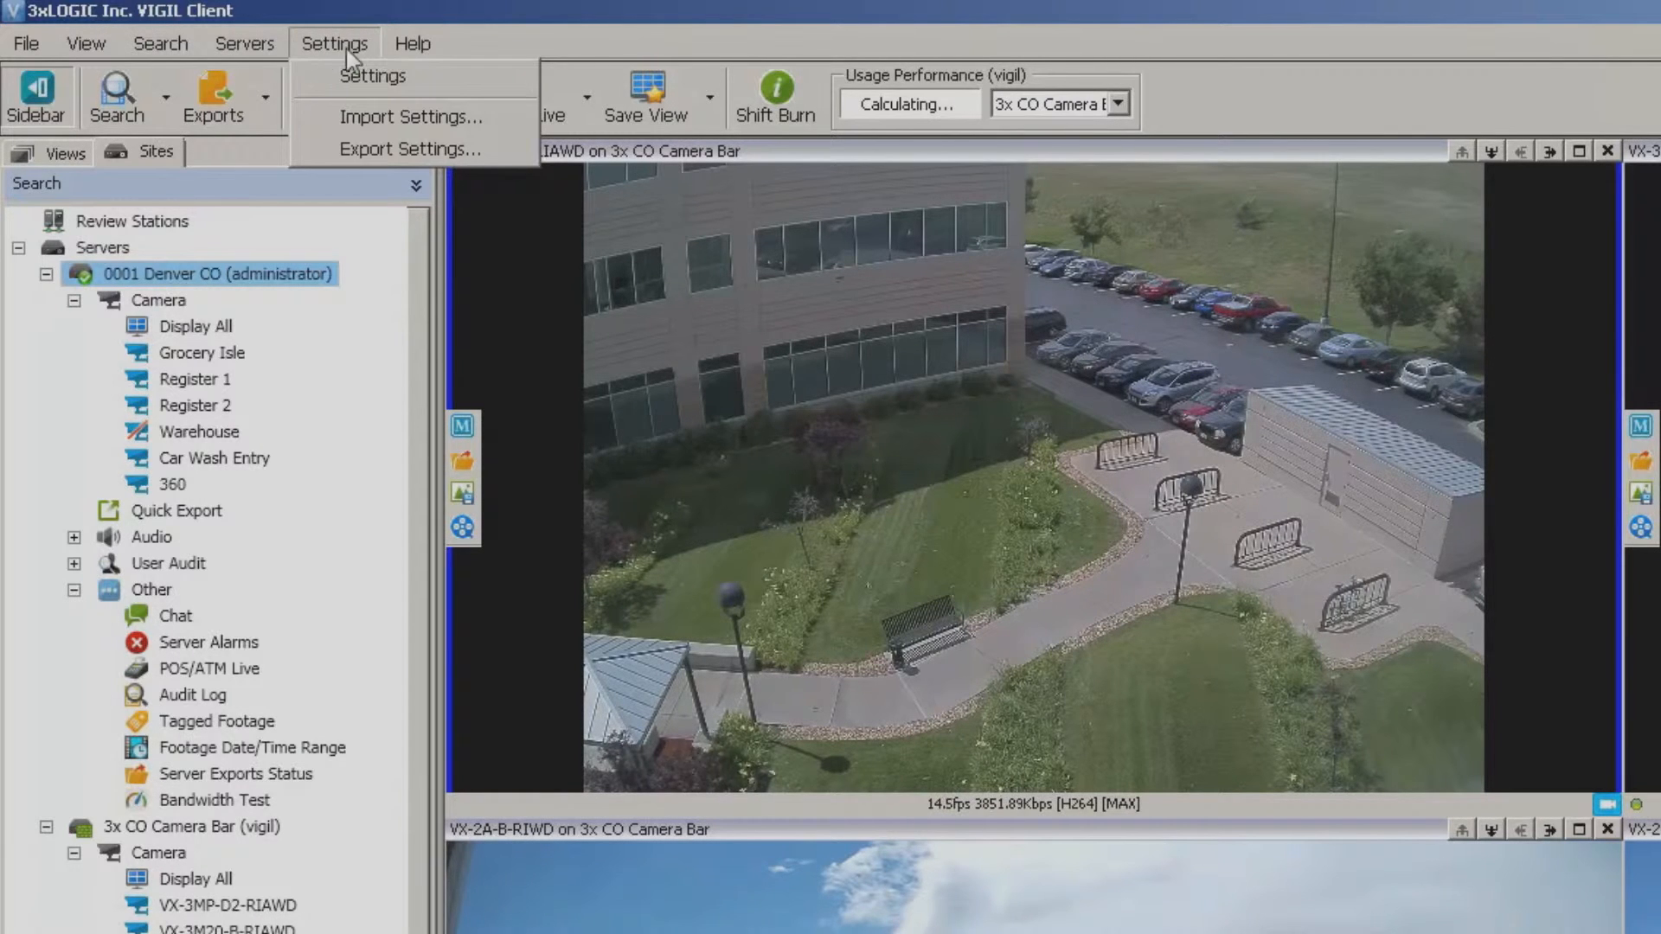
{"action": "mouse_move", "coordinate": [371, 76]}
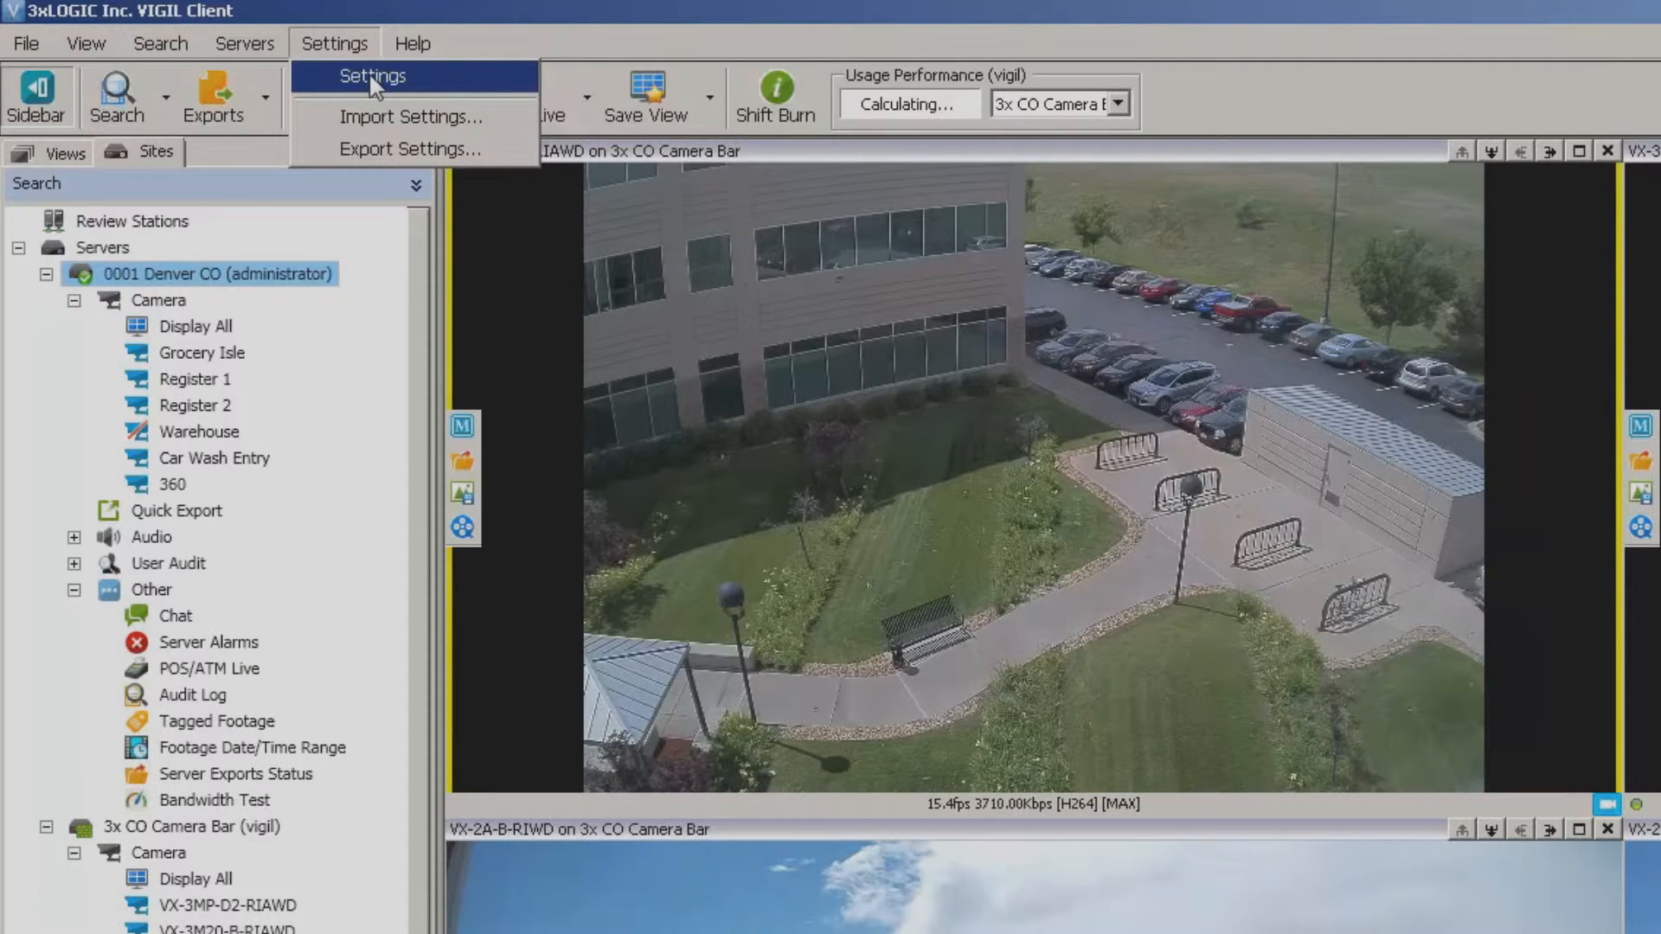
Open the client Settings dialog on its Startup log-on and display page.
{"action": "left_click", "coordinate": [372, 75]}
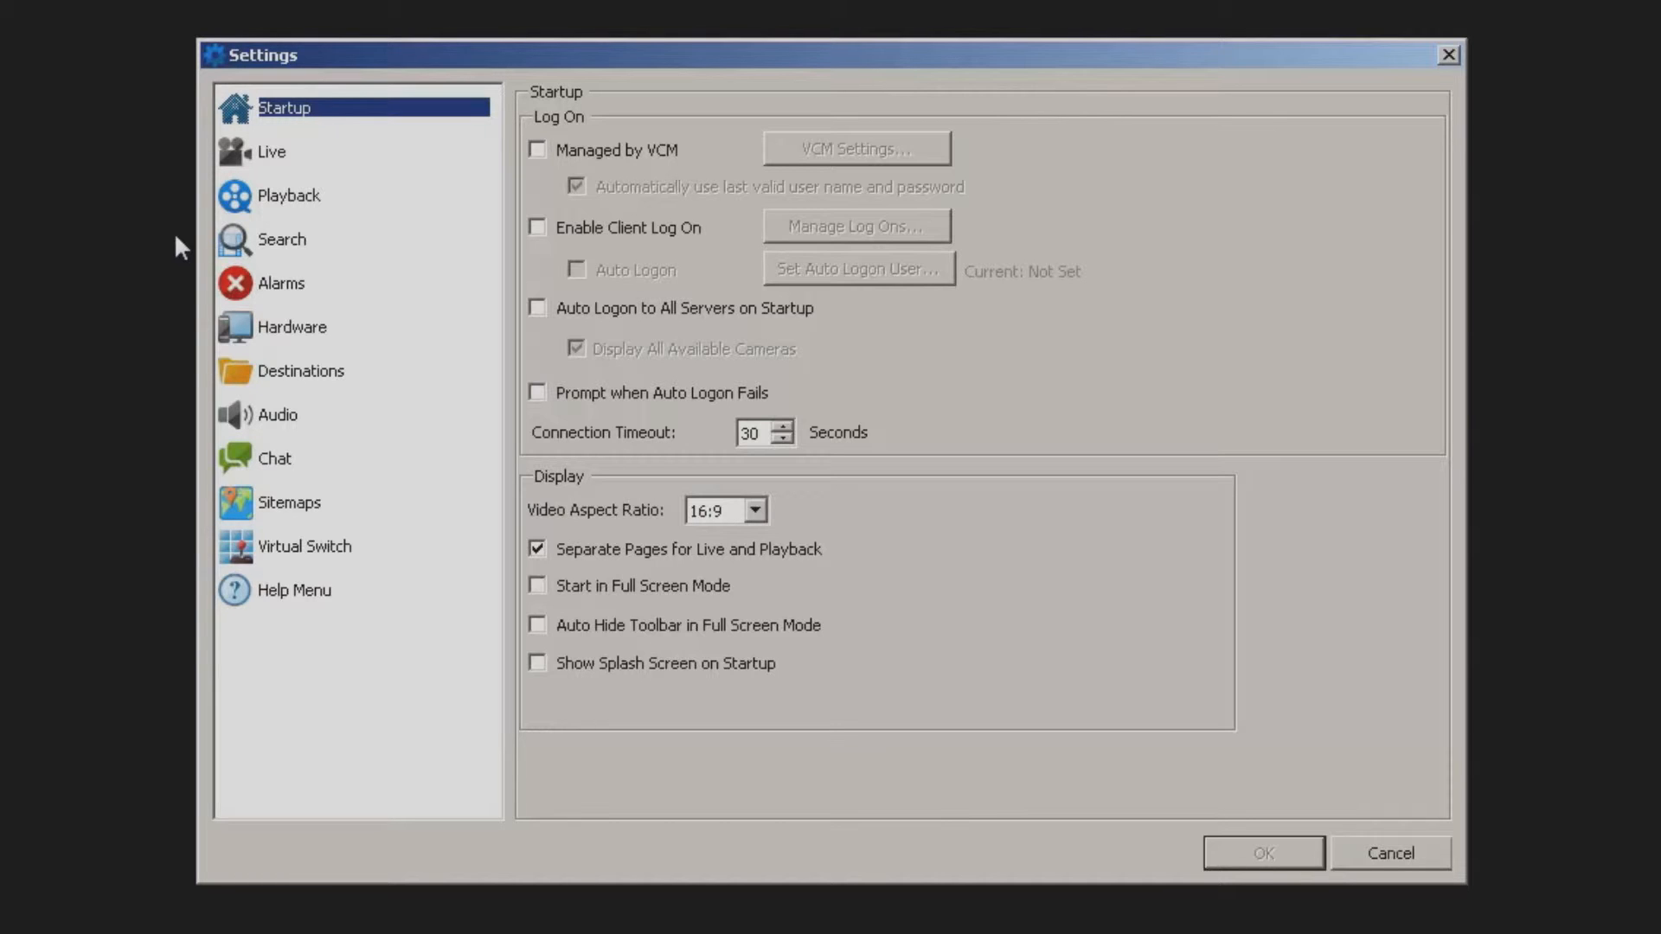
{"action": "mouse_move", "coordinate": [259, 250]}
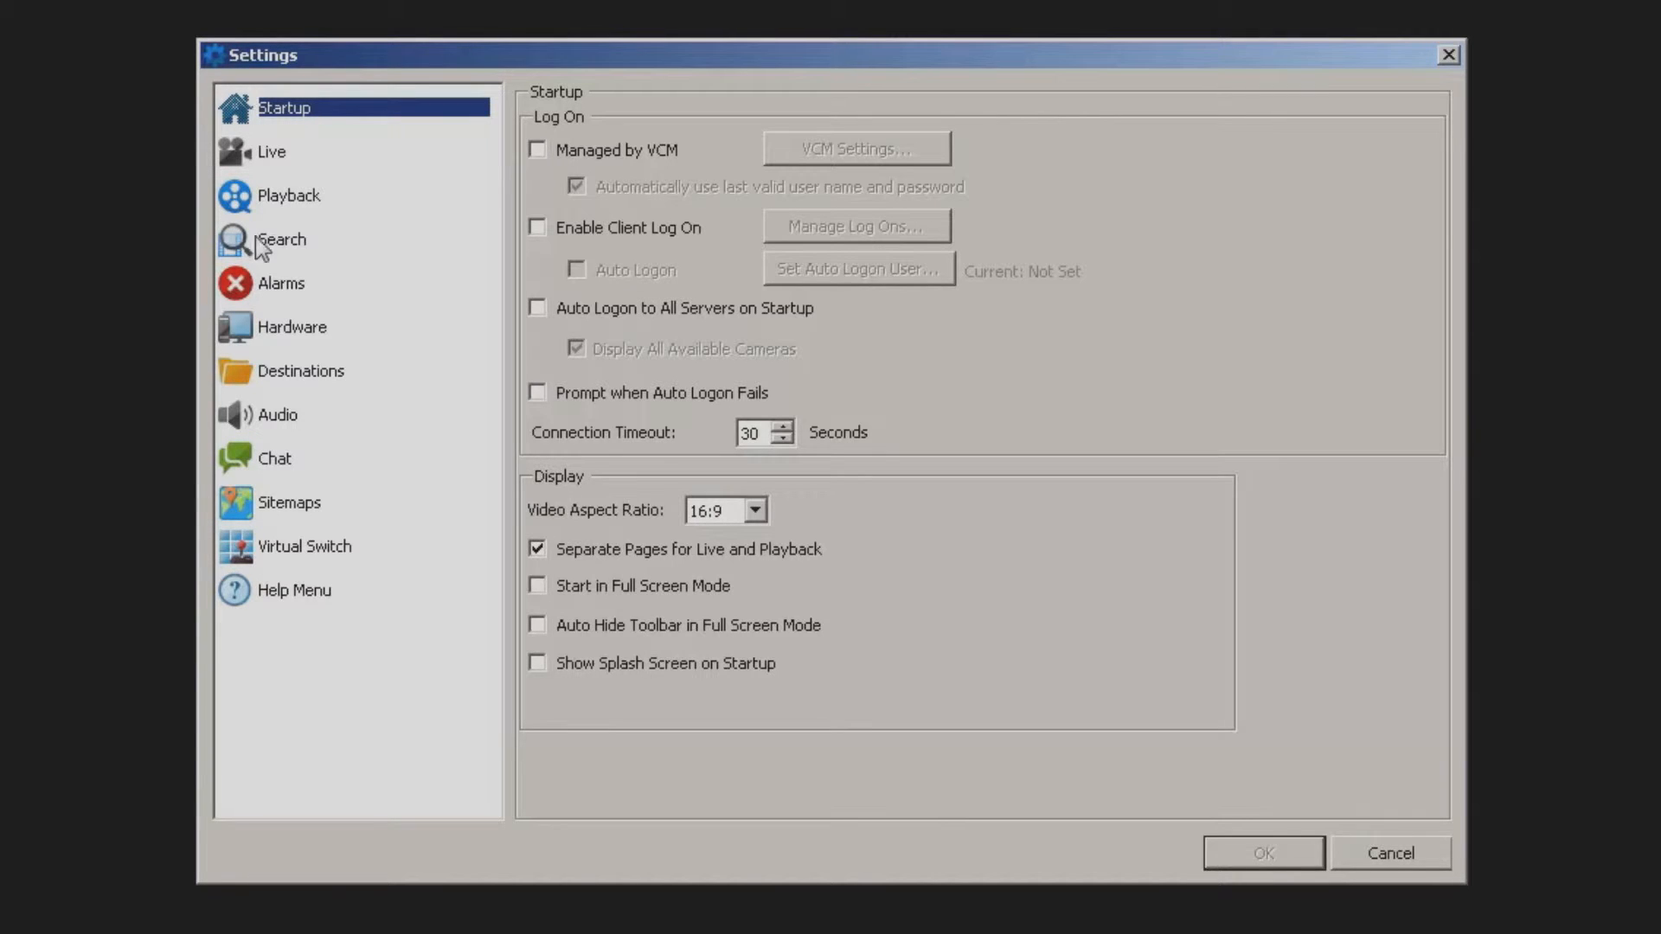
{"action": "mouse_move", "coordinate": [1417, 891]}
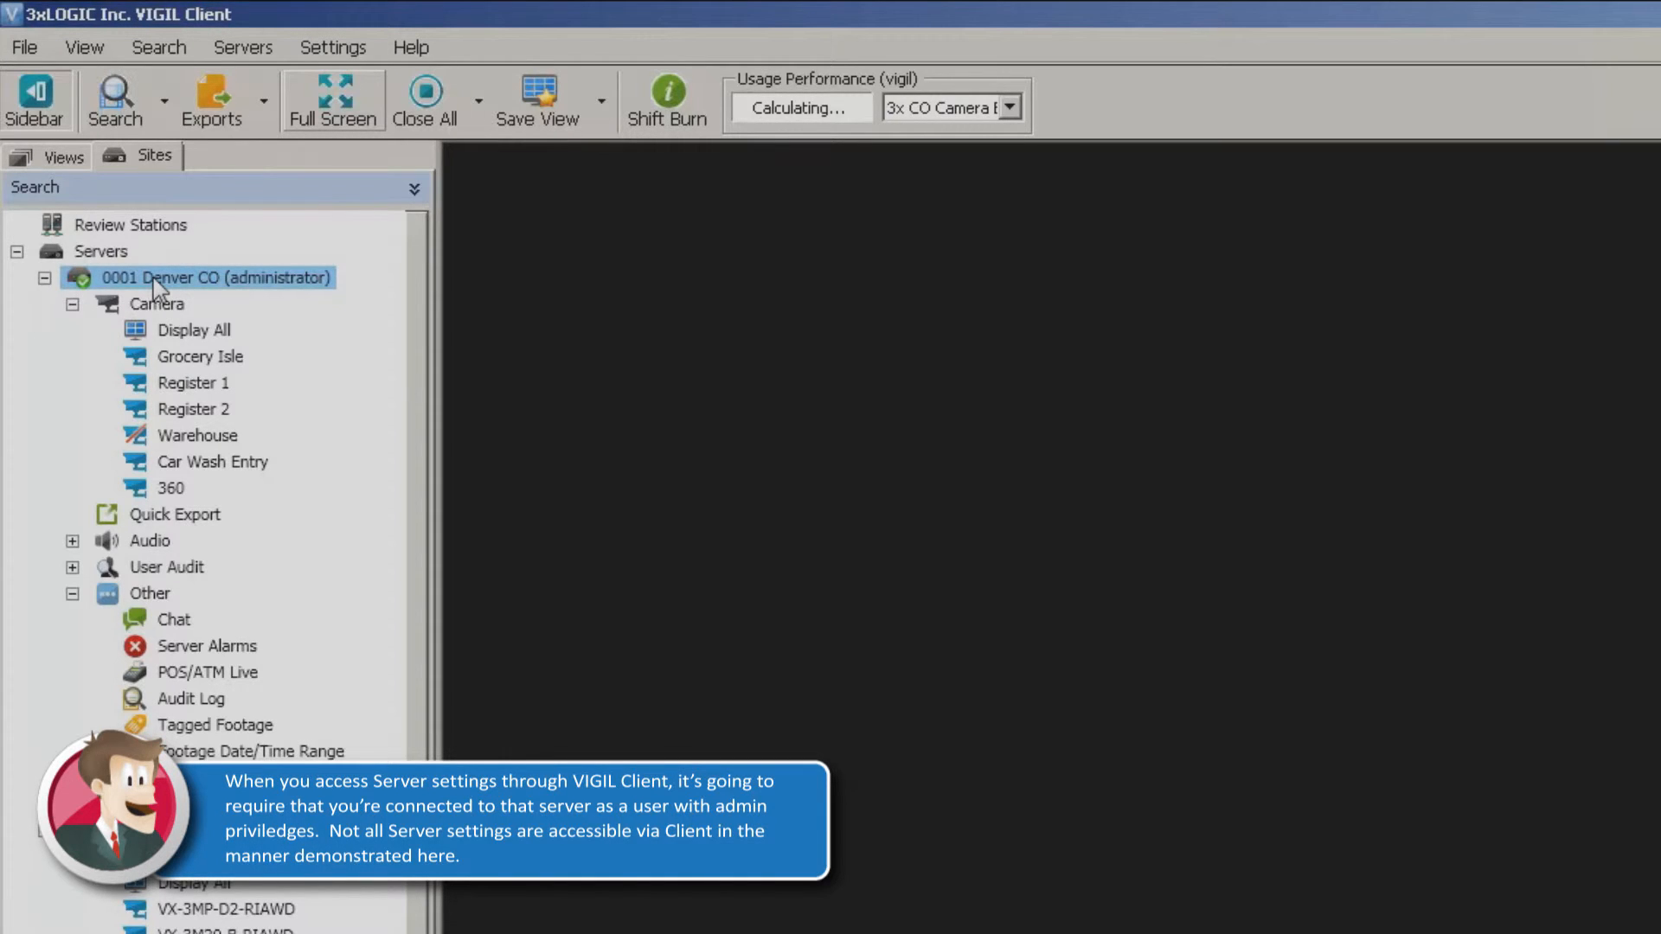
Open Server Settings for '0001 Denver CO' from its right-click menu in the Sites tree.
{"action": "right_click", "coordinate": [216, 278]}
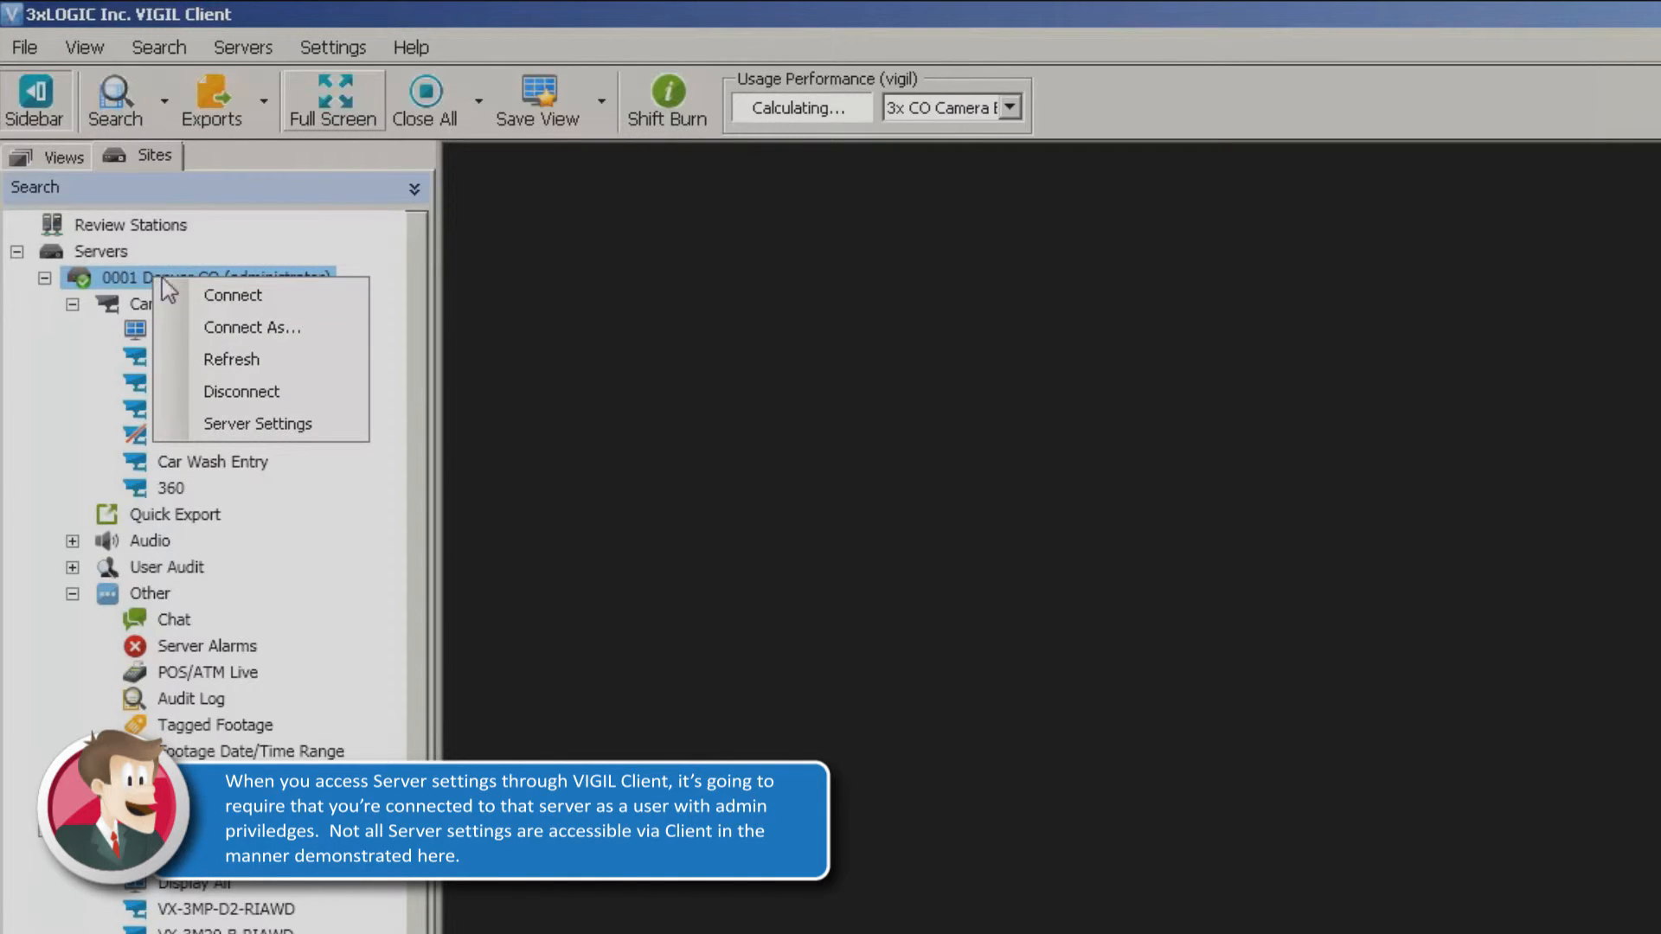
{"action": "left_click", "coordinate": [256, 423]}
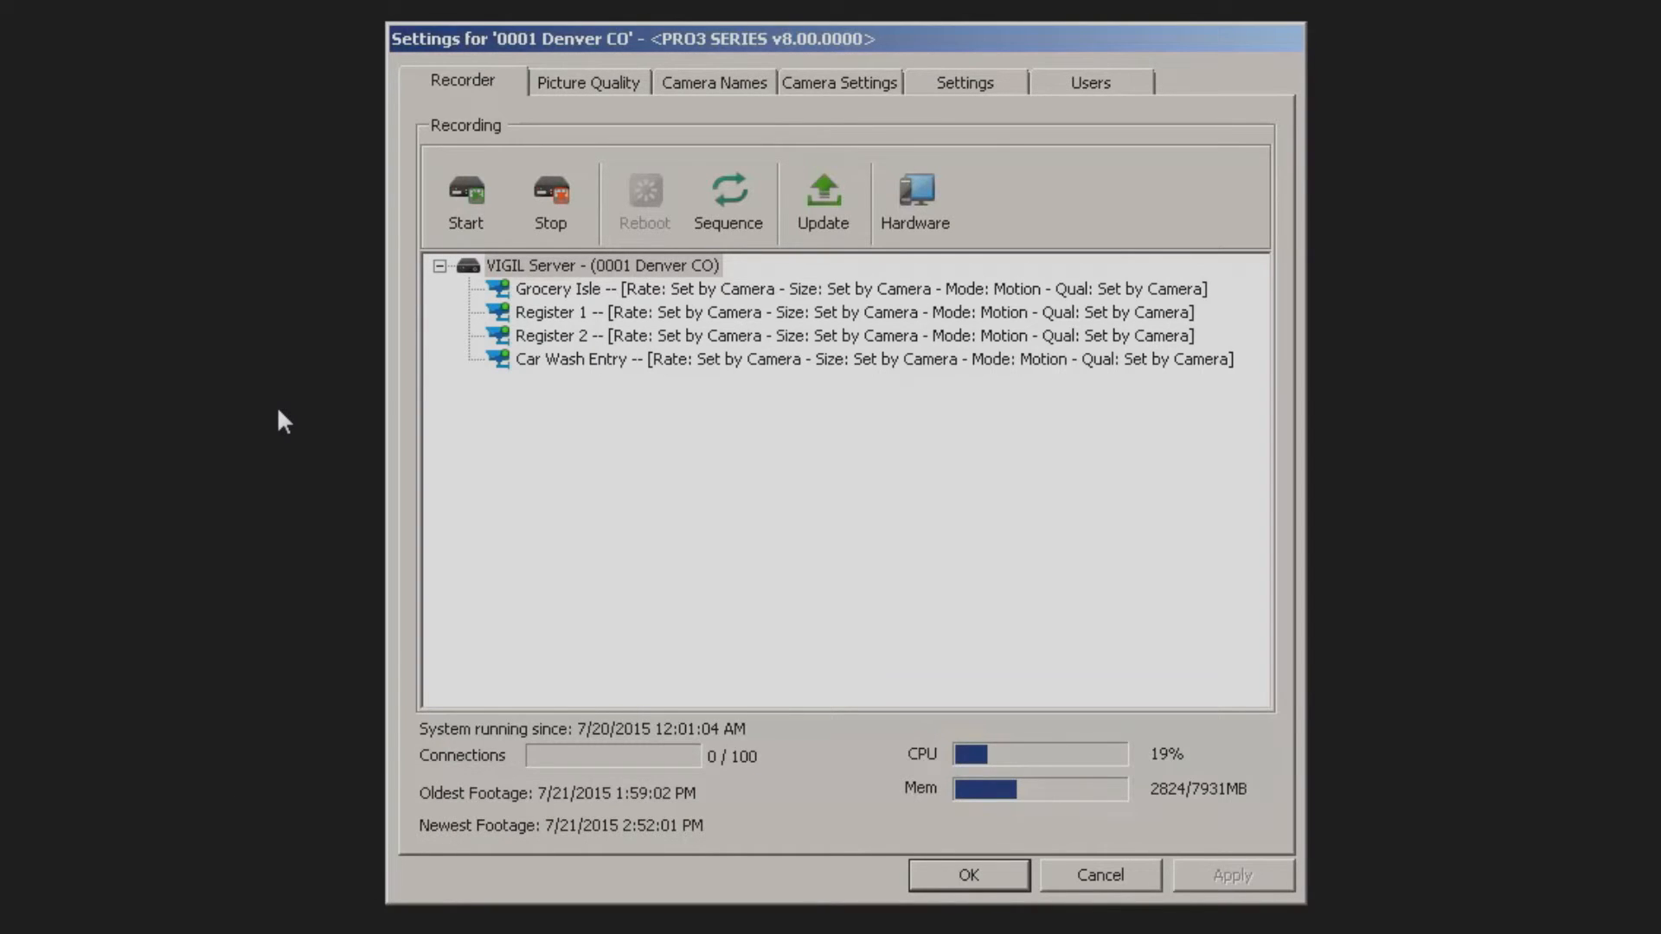
{"action": "mouse_move", "coordinate": [629, 136]}
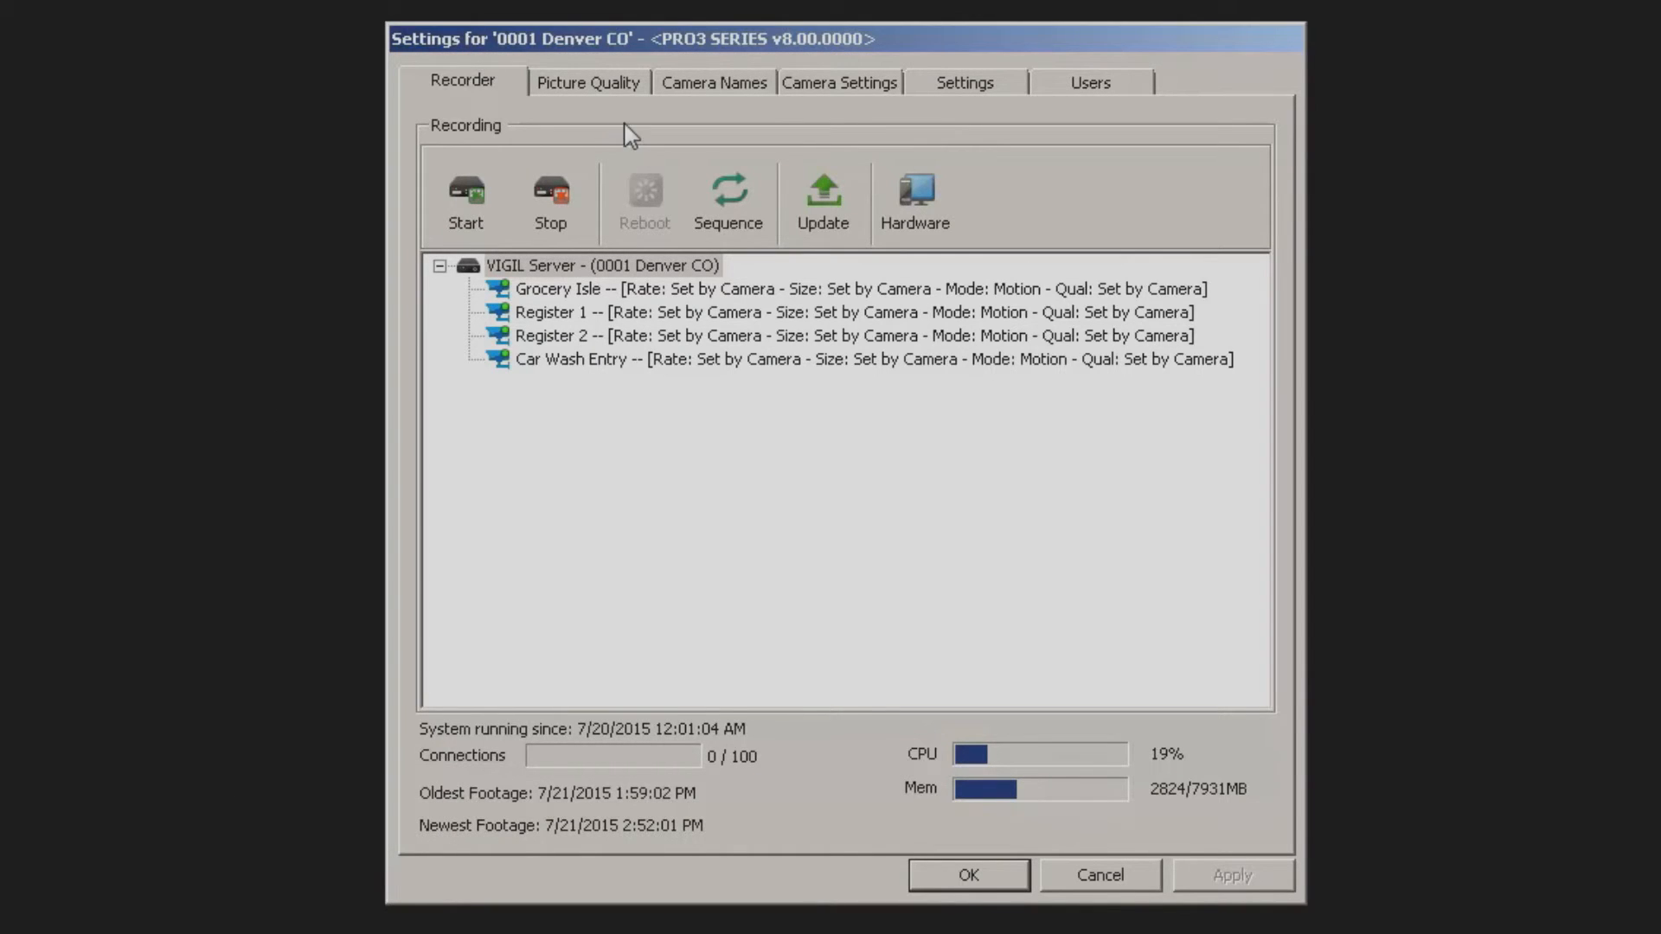
{"action": "mouse_move", "coordinate": [628, 95]}
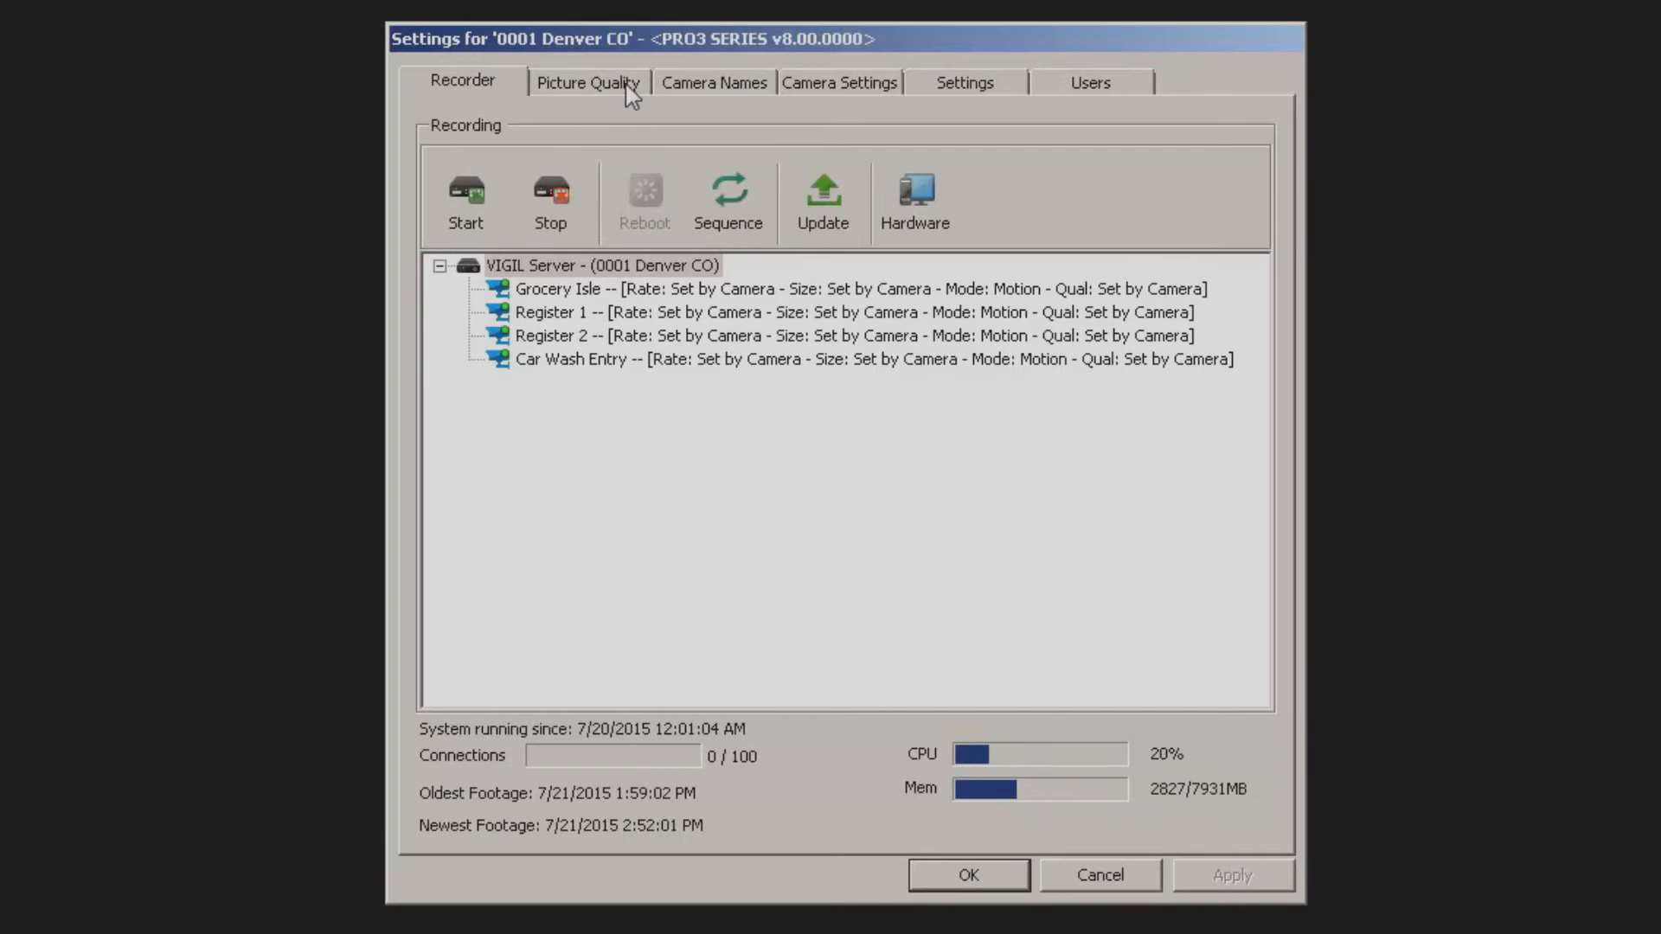
View the Denver server's Picture Quality tab, then its Users tab with three accounts.
{"action": "left_click", "coordinate": [589, 83]}
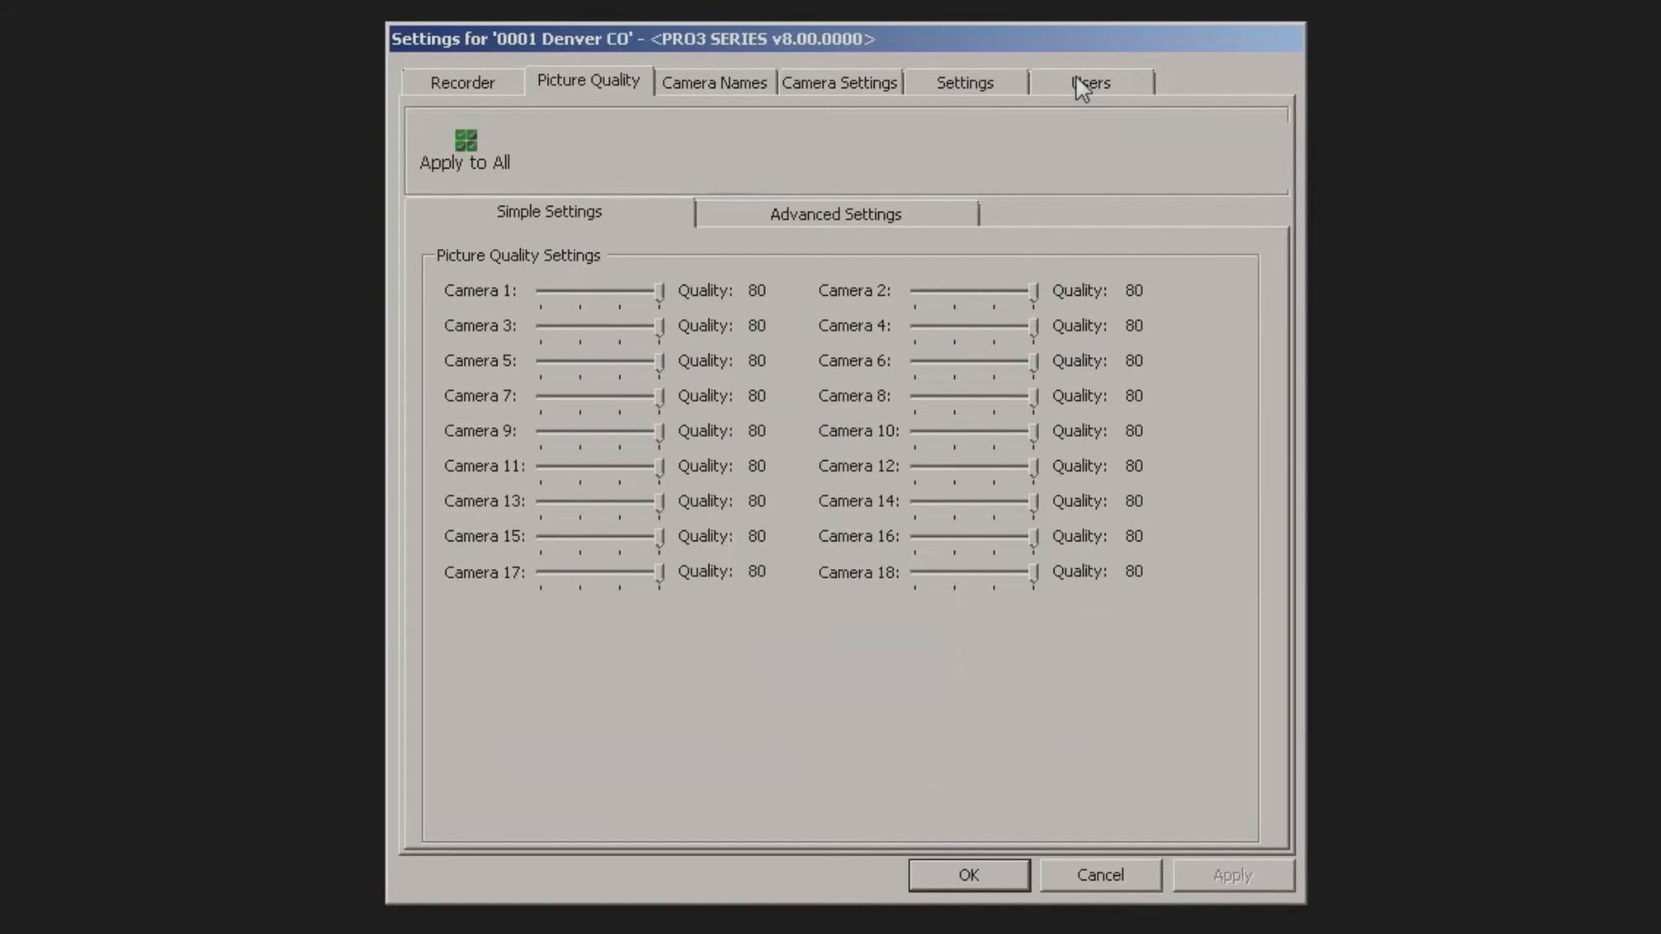
{"action": "left_click", "coordinate": [1089, 81]}
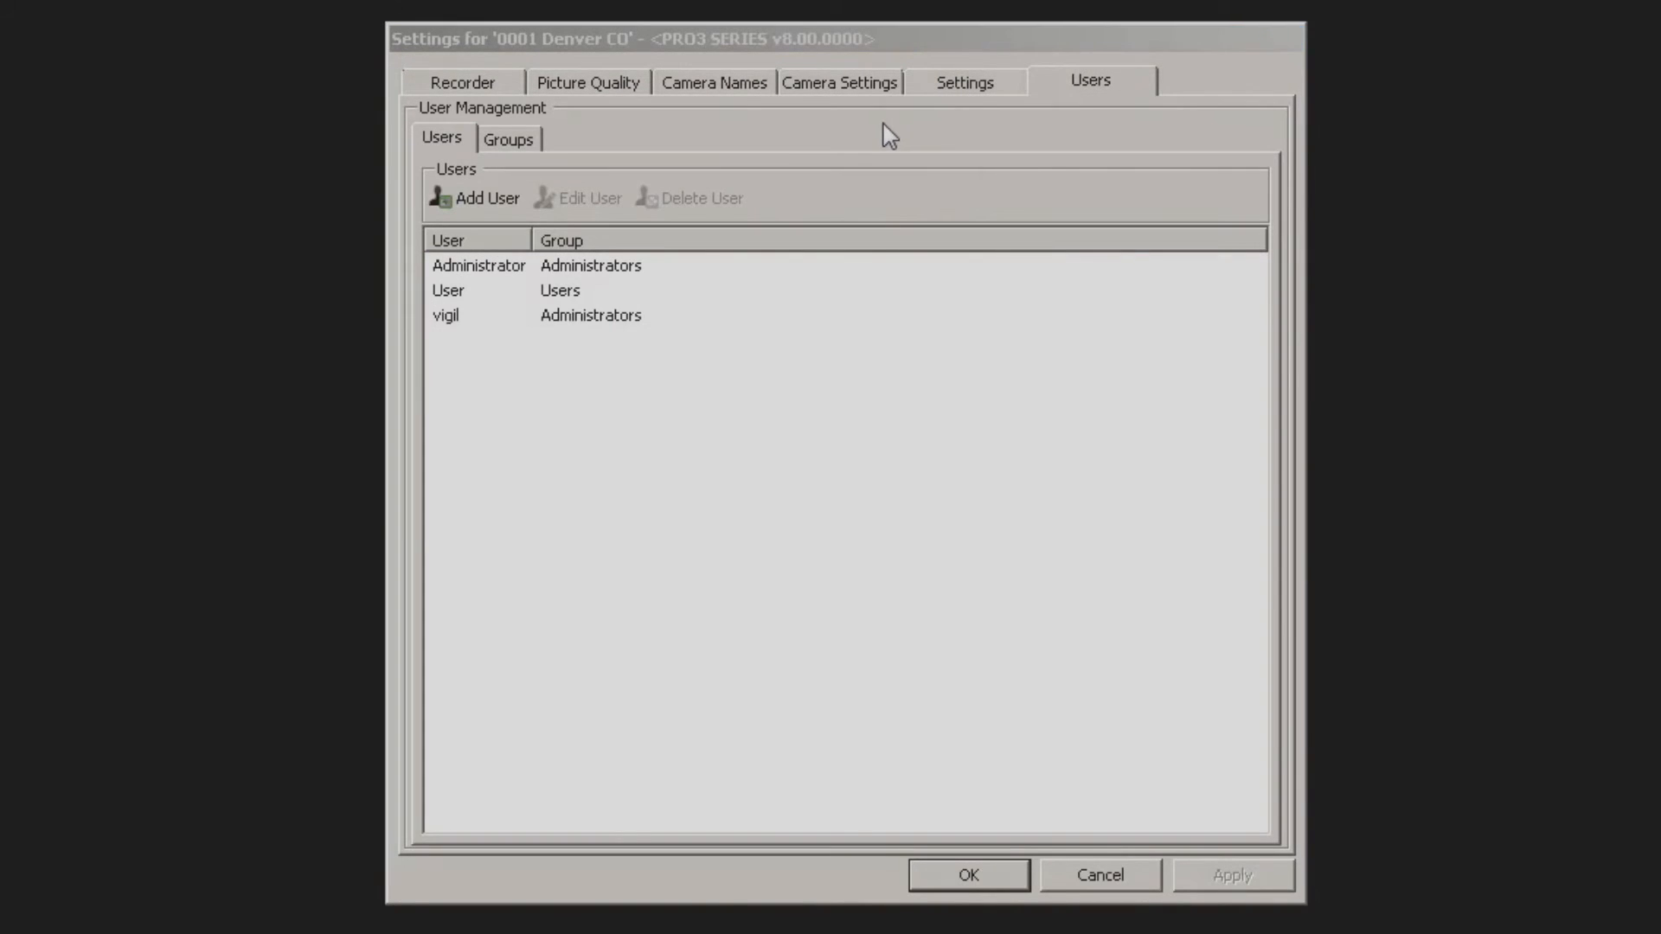
{"action": "mouse_move", "coordinate": [886, 188]}
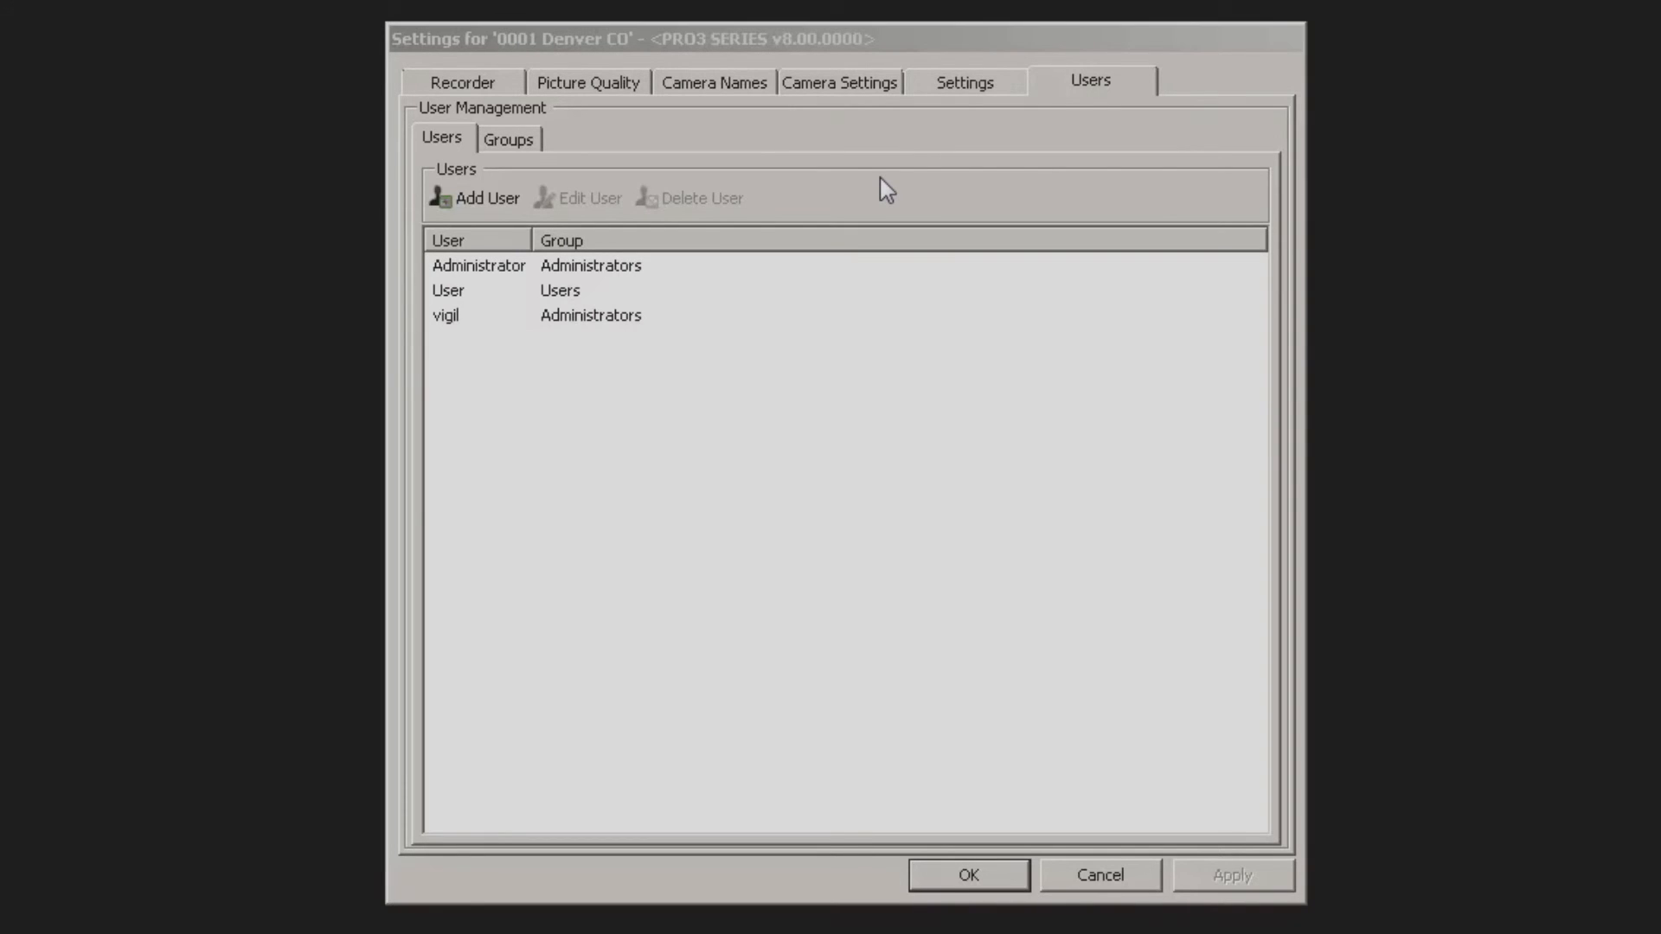